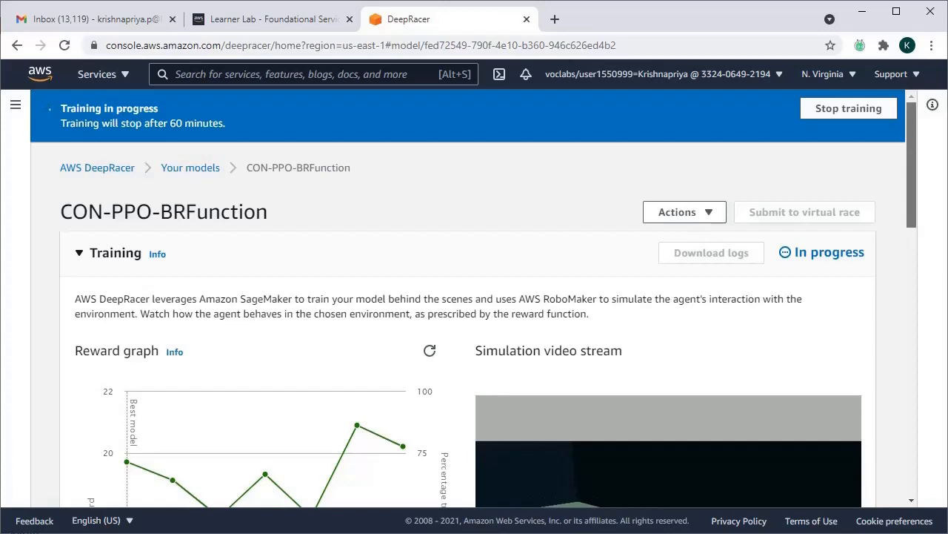
{"action": "scroll", "scroll_direction": "down", "scroll_amount": 3}
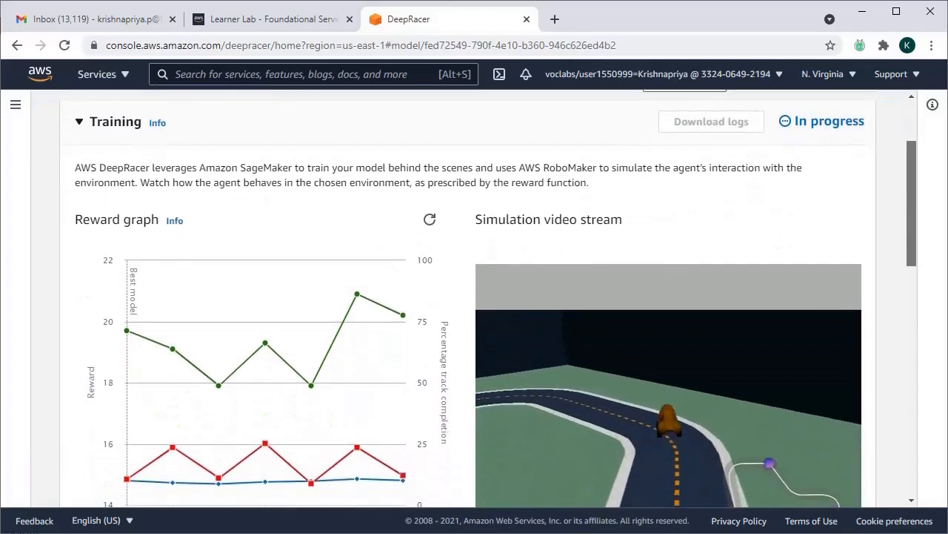
{"action": "scroll", "scroll_direction": "down", "scroll_amount": 3}
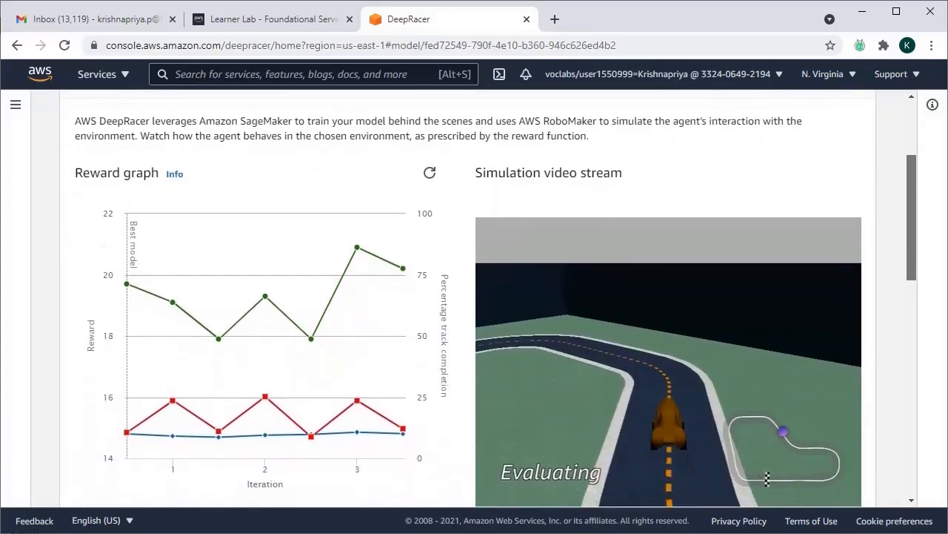
{"action": "scroll", "scroll_direction": "down", "scroll_amount": 3}
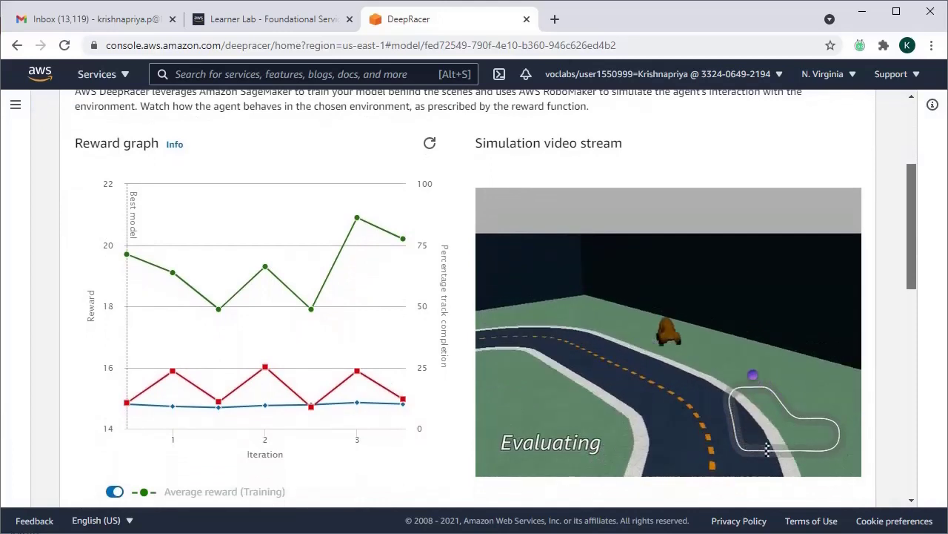
{"action": "scroll", "scroll_direction": "down", "scroll_amount": 3}
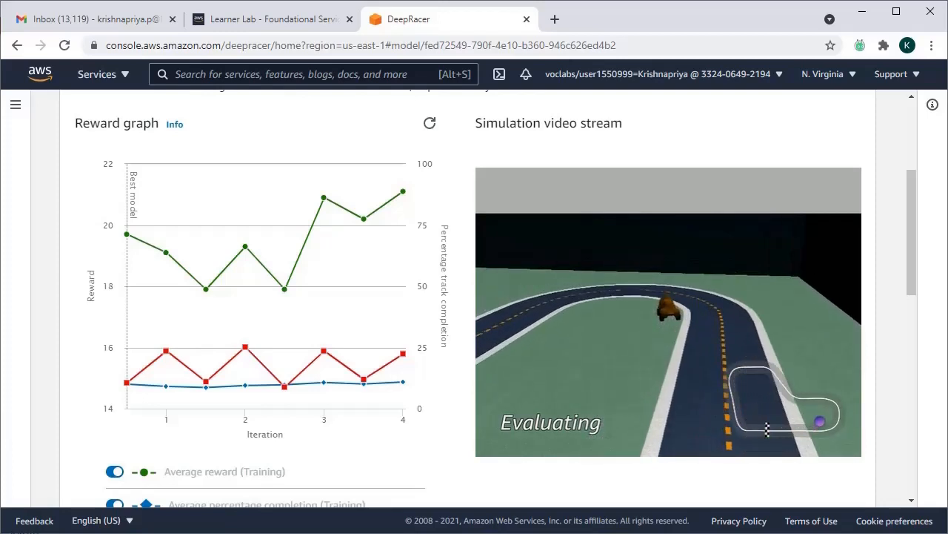
{"action": "mouse_move", "coordinate": [283, 289]}
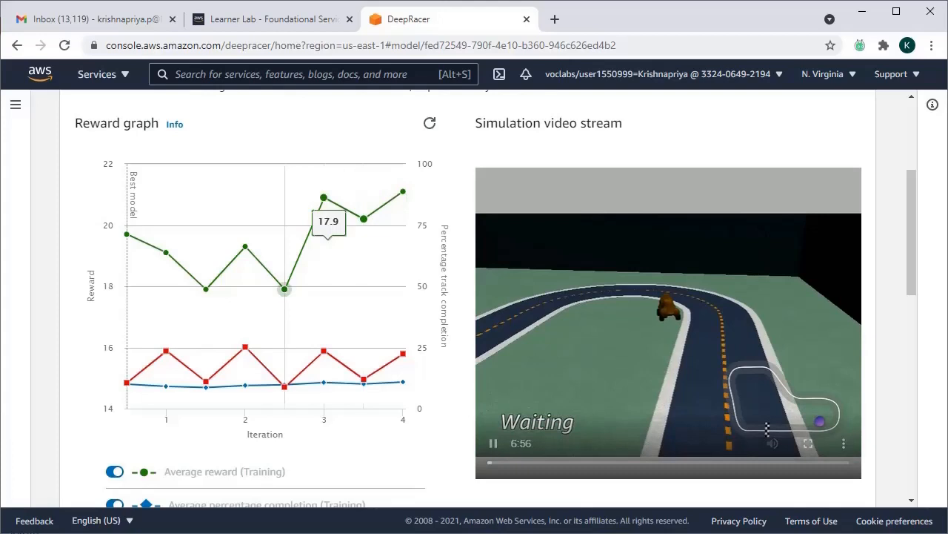
{"action": "mouse_move", "coordinate": [205, 288]}
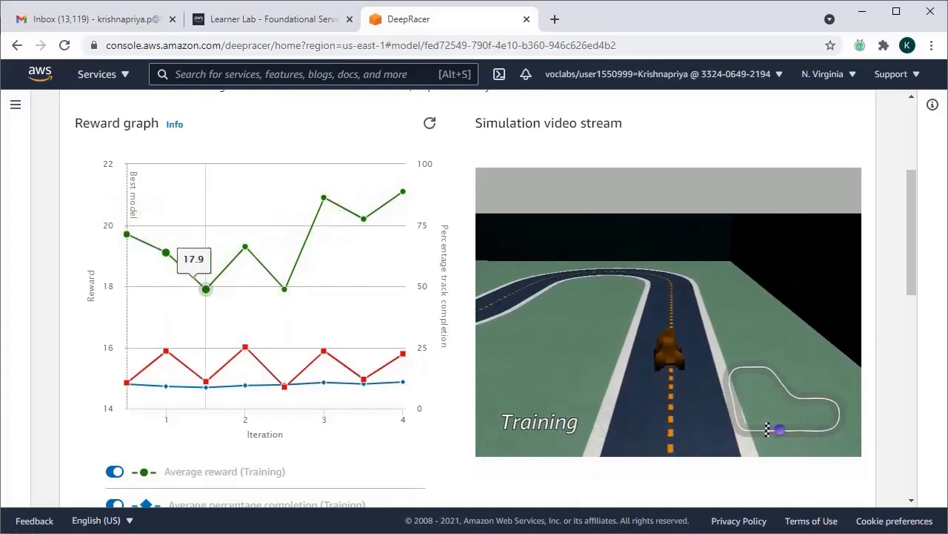
{"action": "mouse_move", "coordinate": [323, 198]}
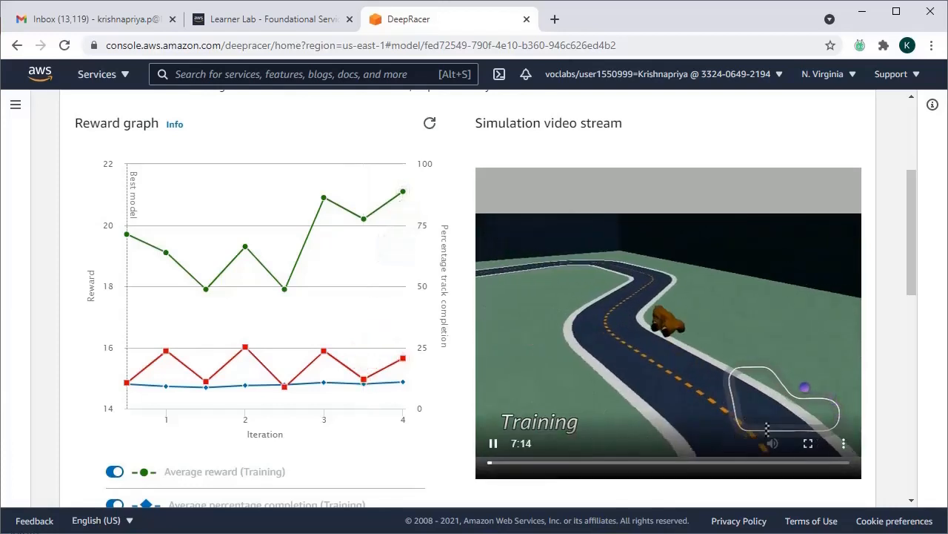
{"action": "scroll", "scroll_direction": "down", "scroll_amount": 3}
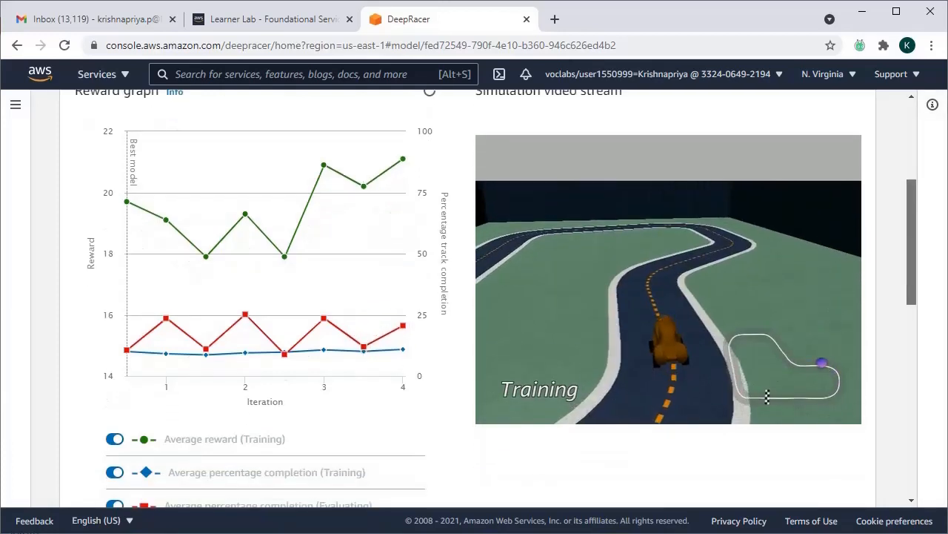
{"action": "scroll", "scroll_direction": "down", "scroll_amount": 3}
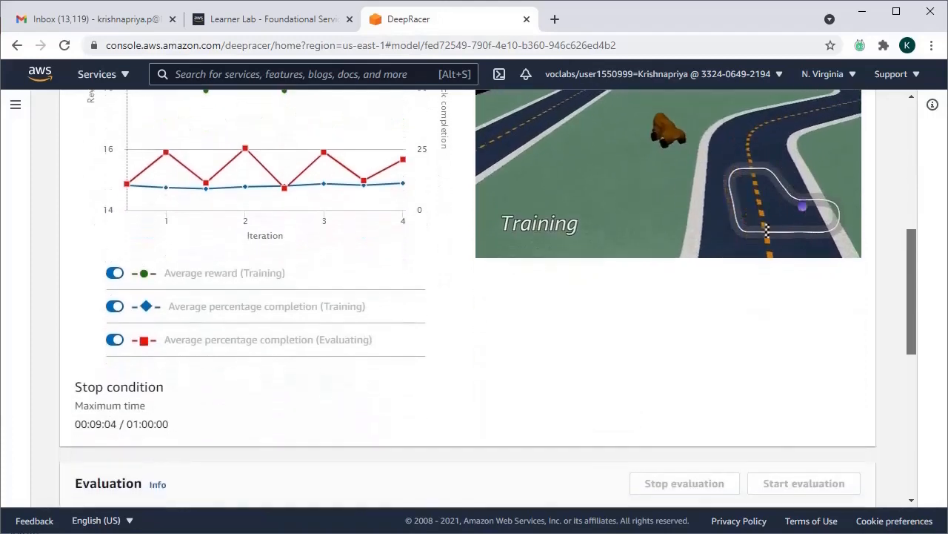
{"action": "scroll", "scroll_direction": "down", "scroll_amount": 3}
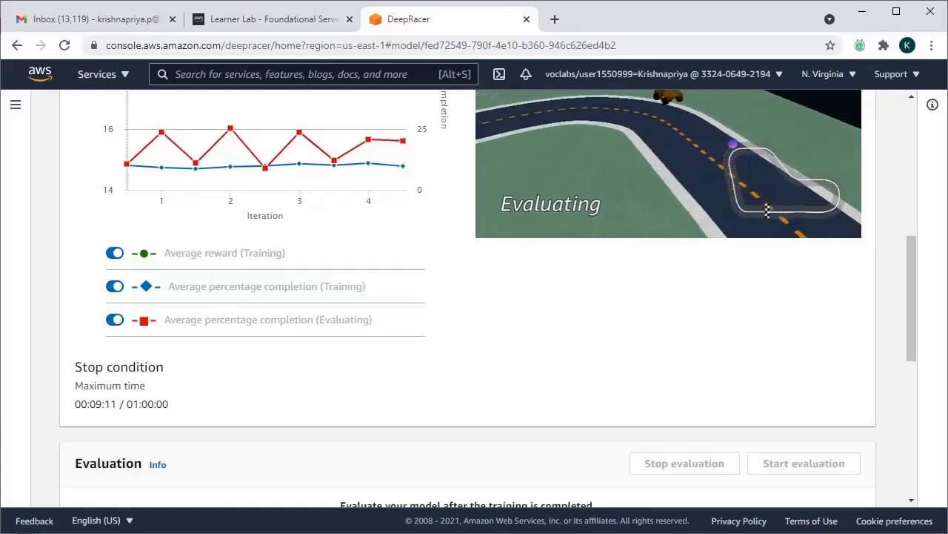
{"action": "scroll", "scroll_direction": "up", "scroll_amount": 3}
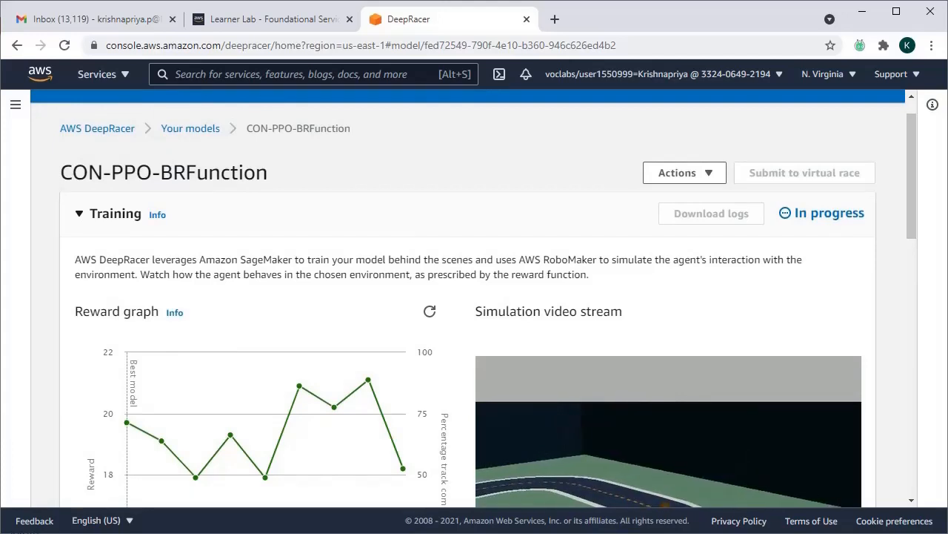
{"action": "scroll", "scroll_direction": "down", "scroll_amount": 3}
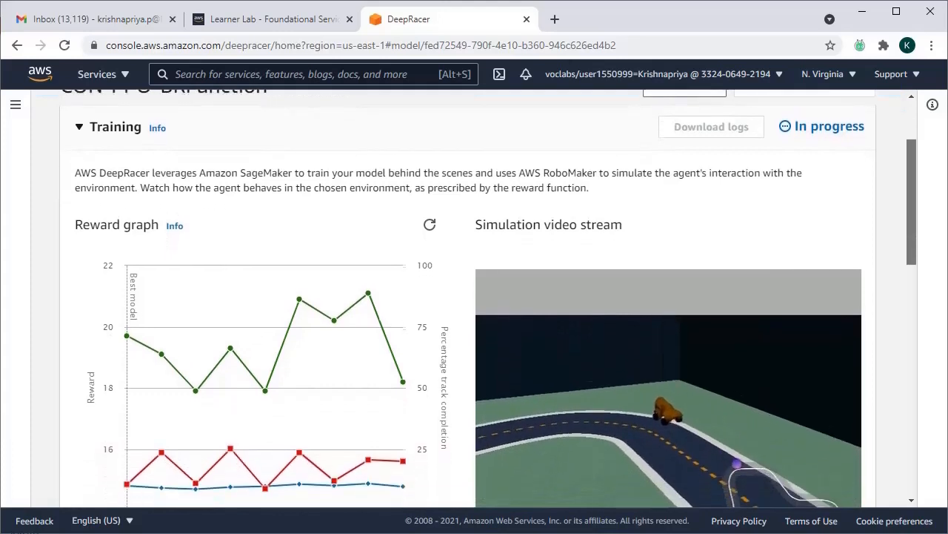
{"action": "scroll", "scroll_direction": "down", "scroll_amount": 3}
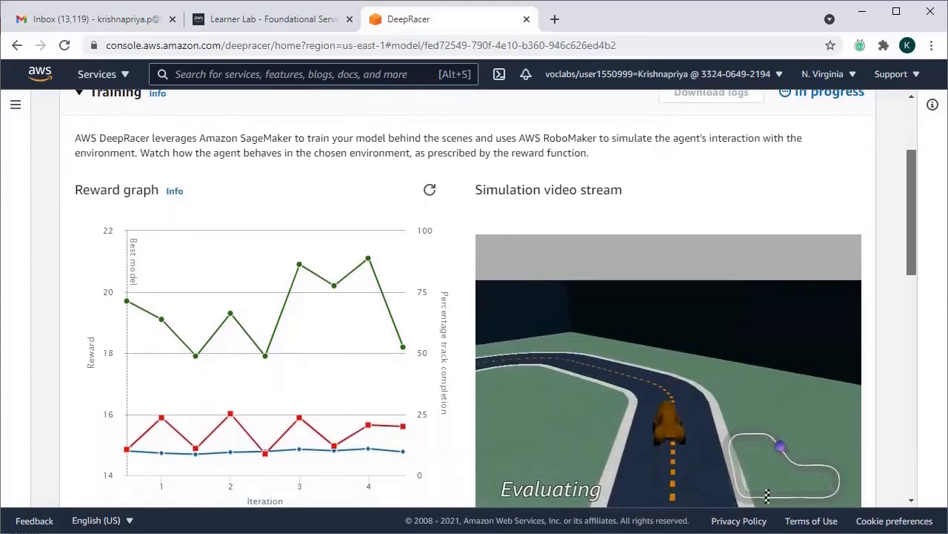